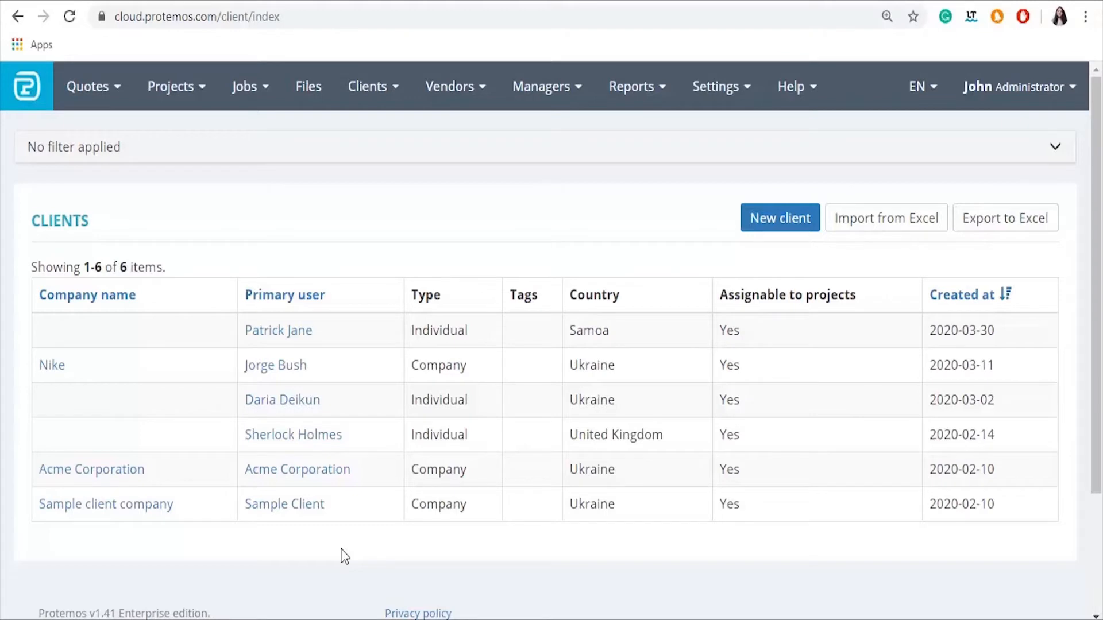
pyautogui.moveTo(376, 534)
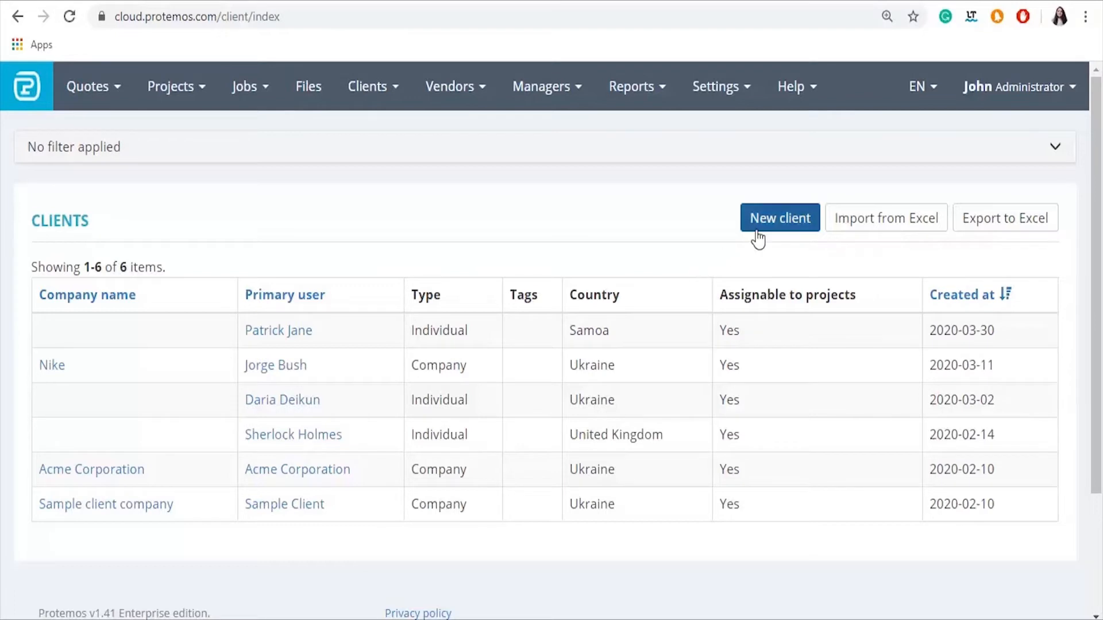
pyautogui.moveTo(758, 235)
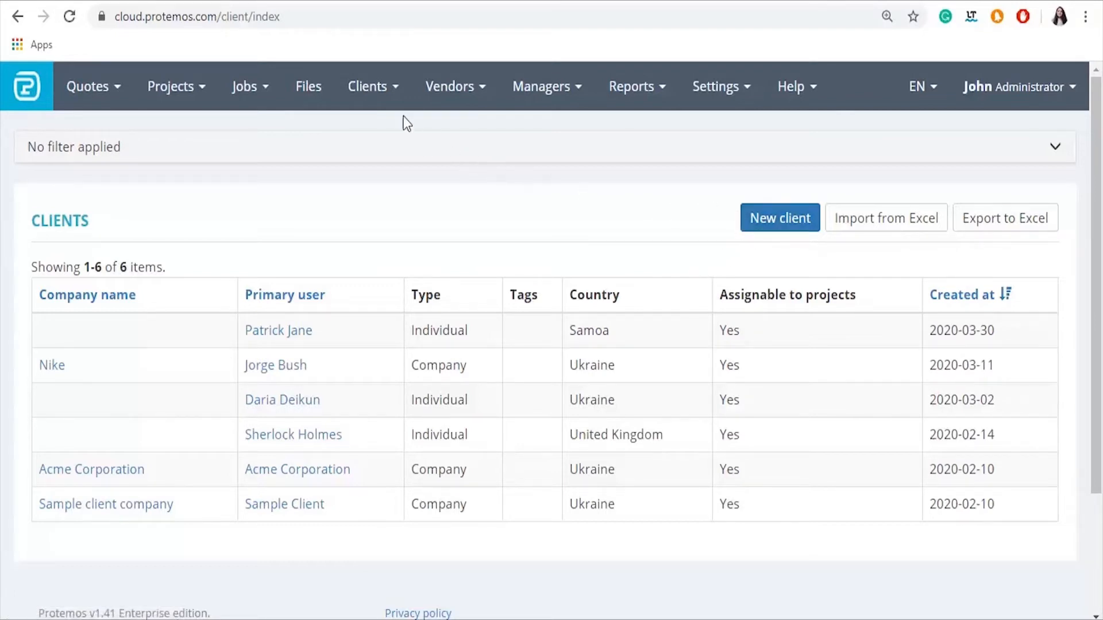
# - Show the Clients menu from the clients overview listing six existing clients
pyautogui.click(368, 86)
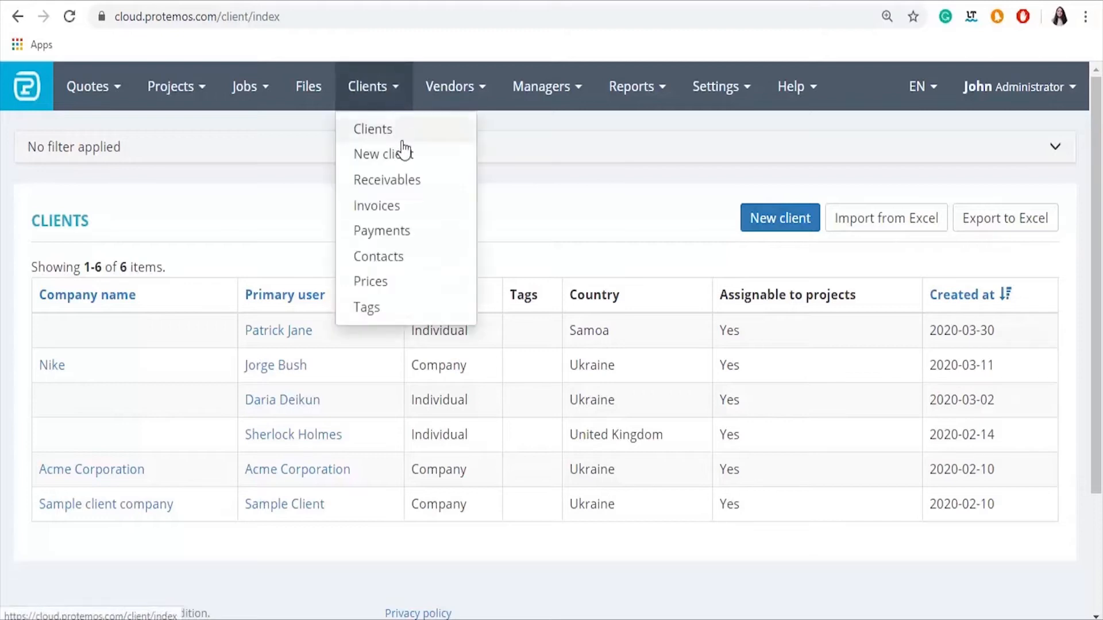
# - Create and save the new client CBI international as a Company with address and contact details
pyautogui.click(383, 153)
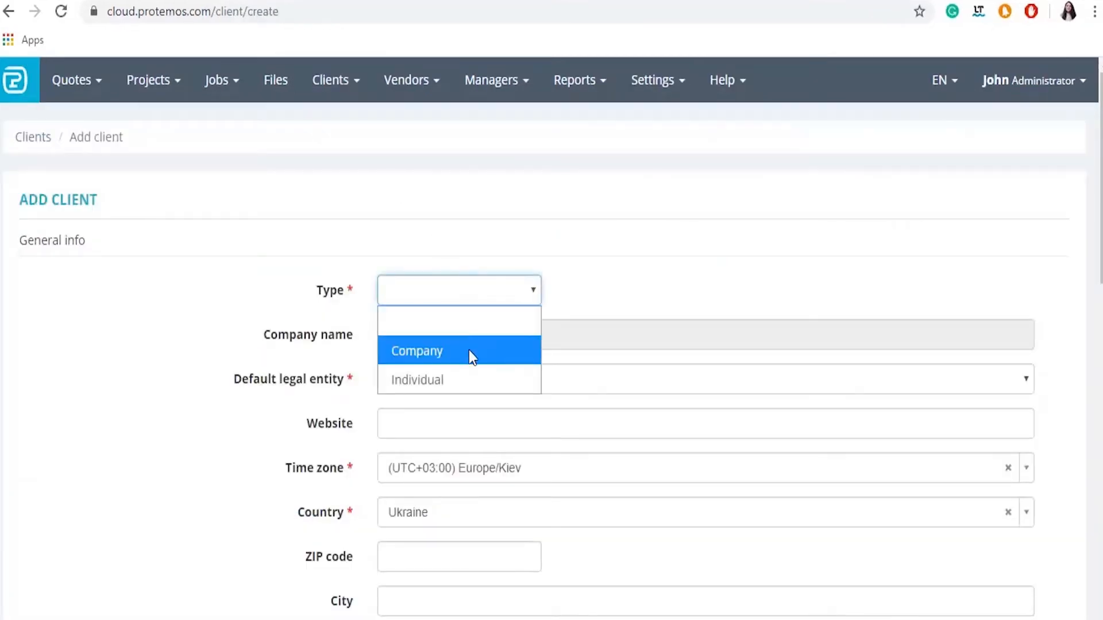
pyautogui.moveTo(472, 394)
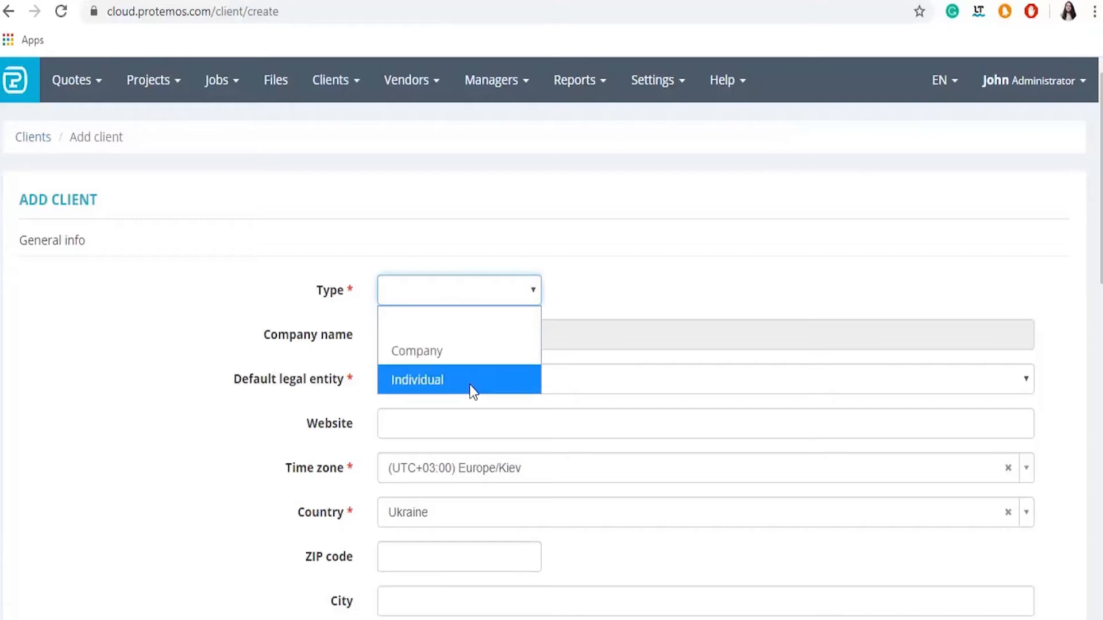
pyautogui.click(416, 351)
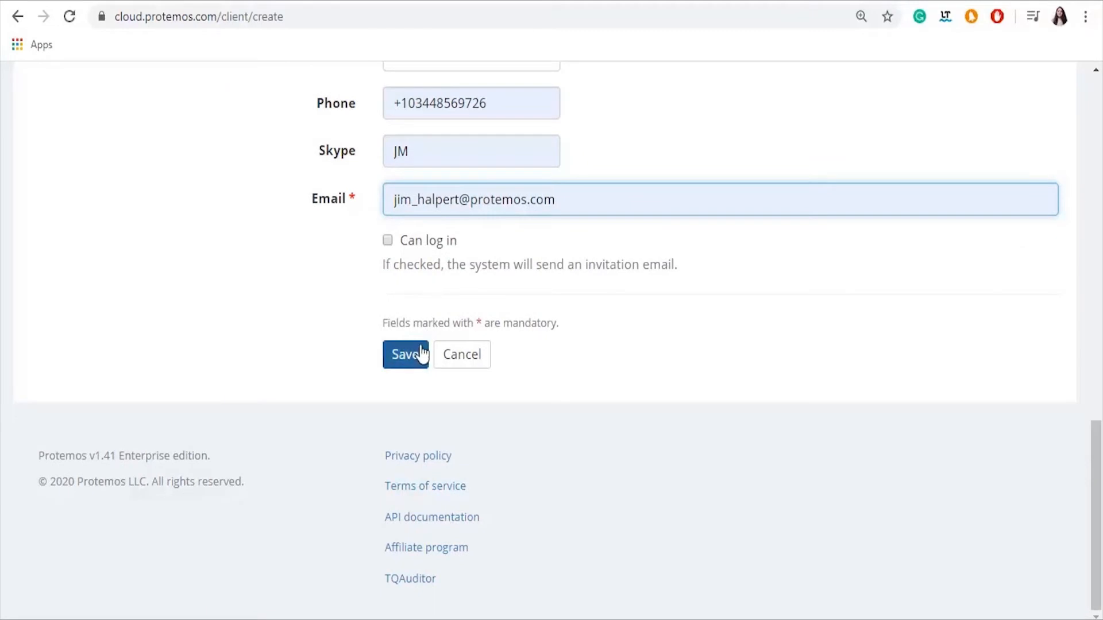
pyautogui.click(405, 354)
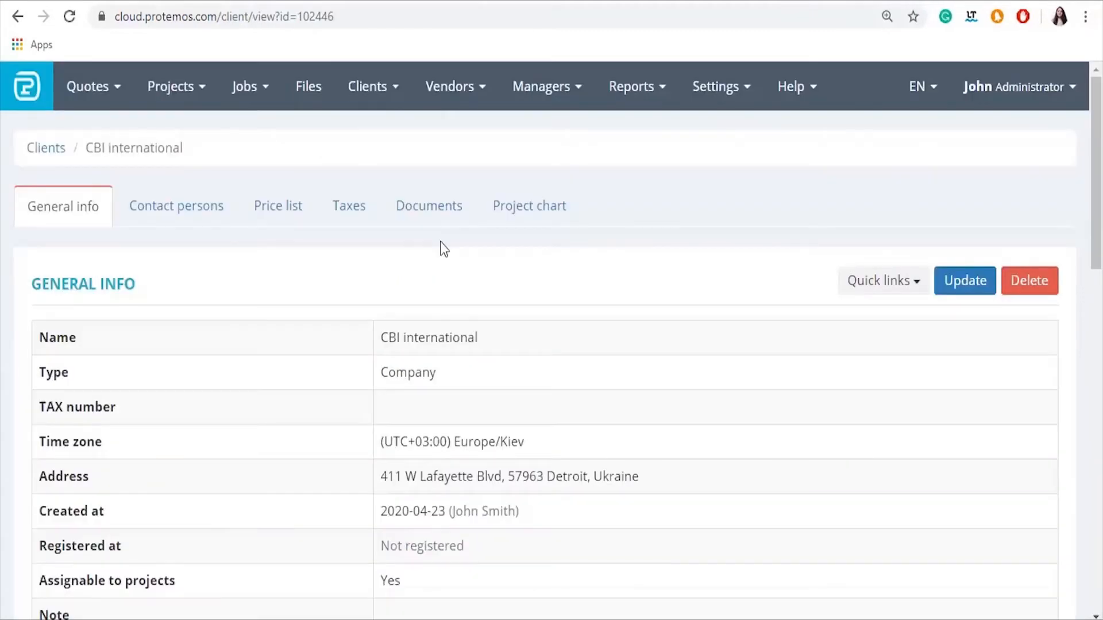
pyautogui.moveTo(175, 221)
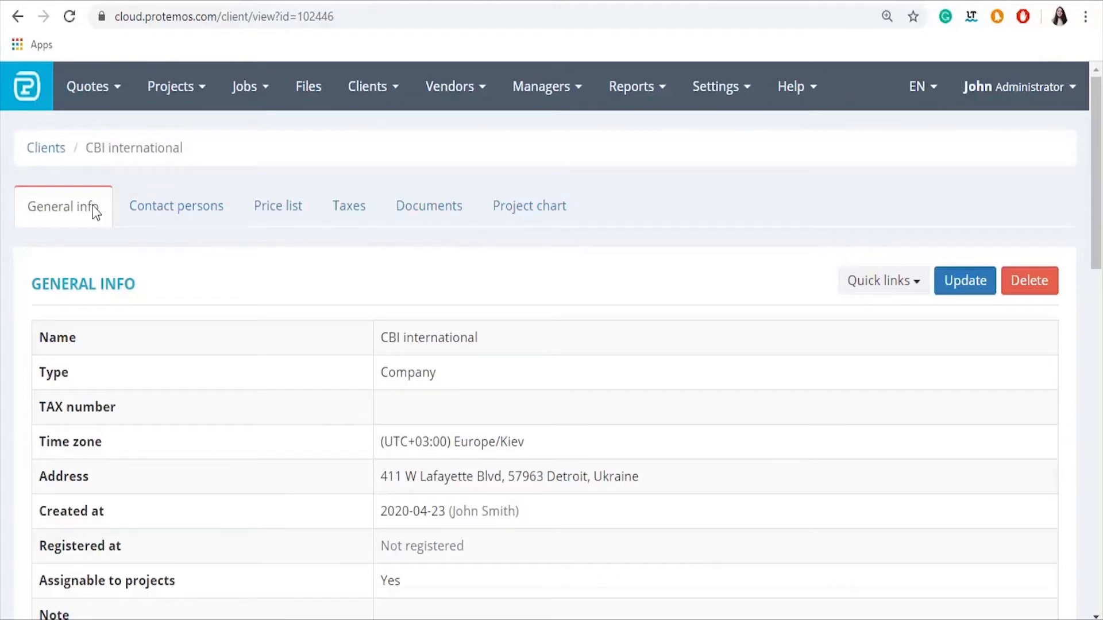
pyautogui.moveTo(166, 212)
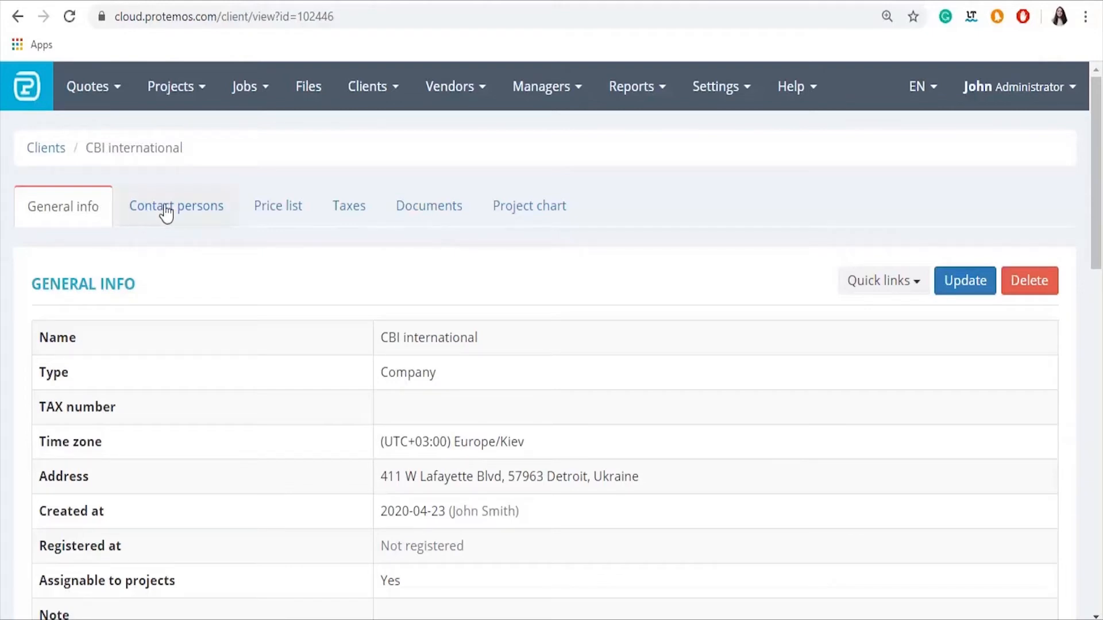
# - Review CBI international's contact persons, price list and VAT tax entries
pyautogui.click(176, 205)
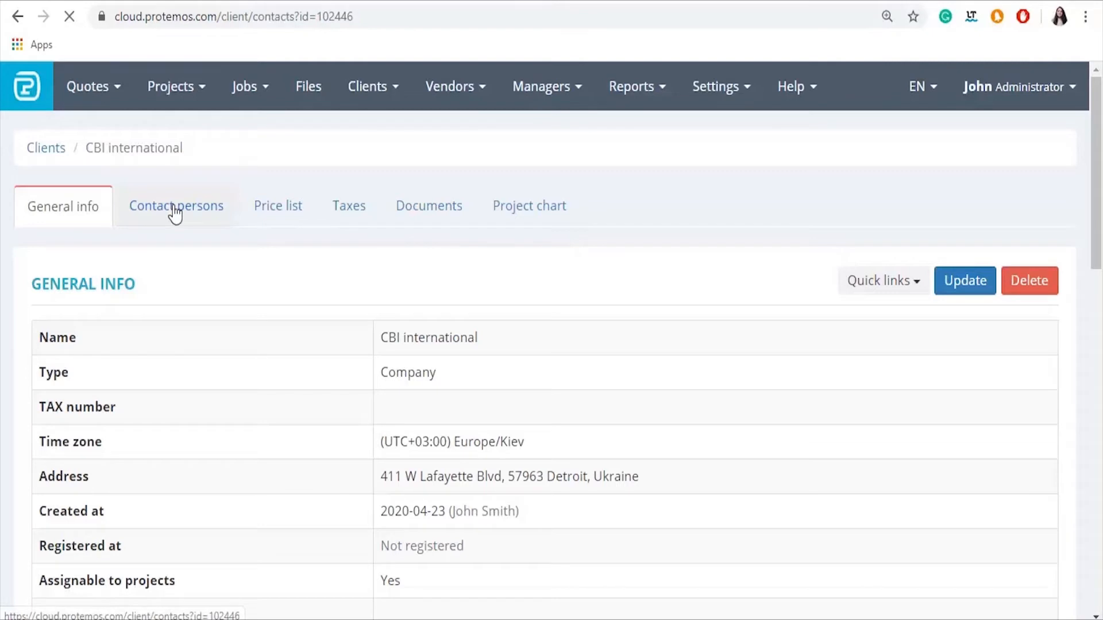
pyautogui.click(176, 206)
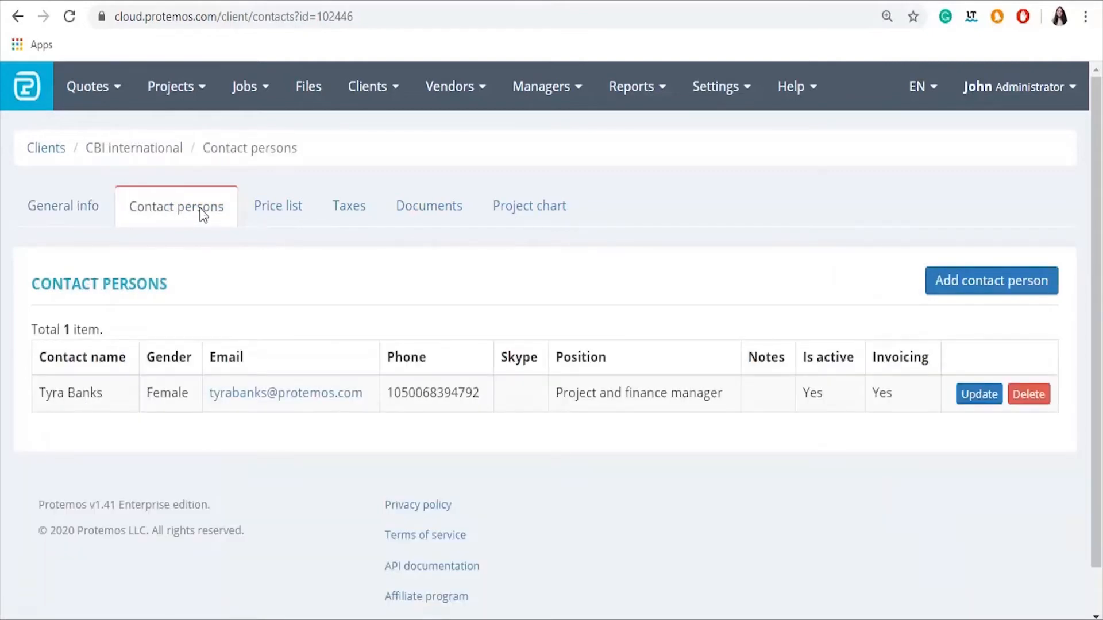
pyautogui.moveTo(271, 224)
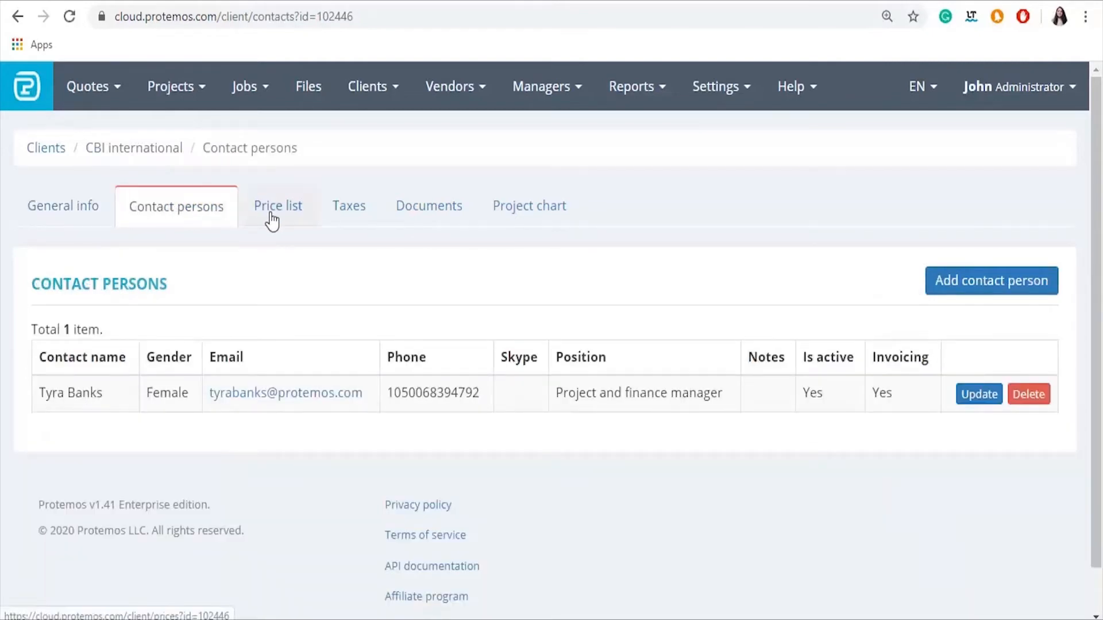
pyautogui.click(277, 205)
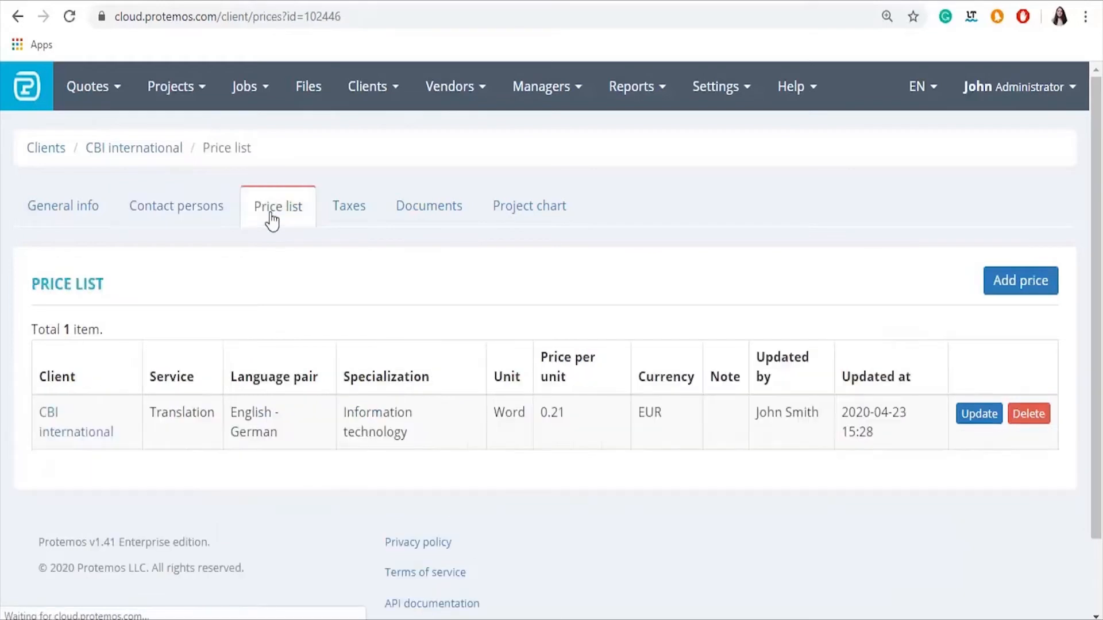
pyautogui.click(349, 206)
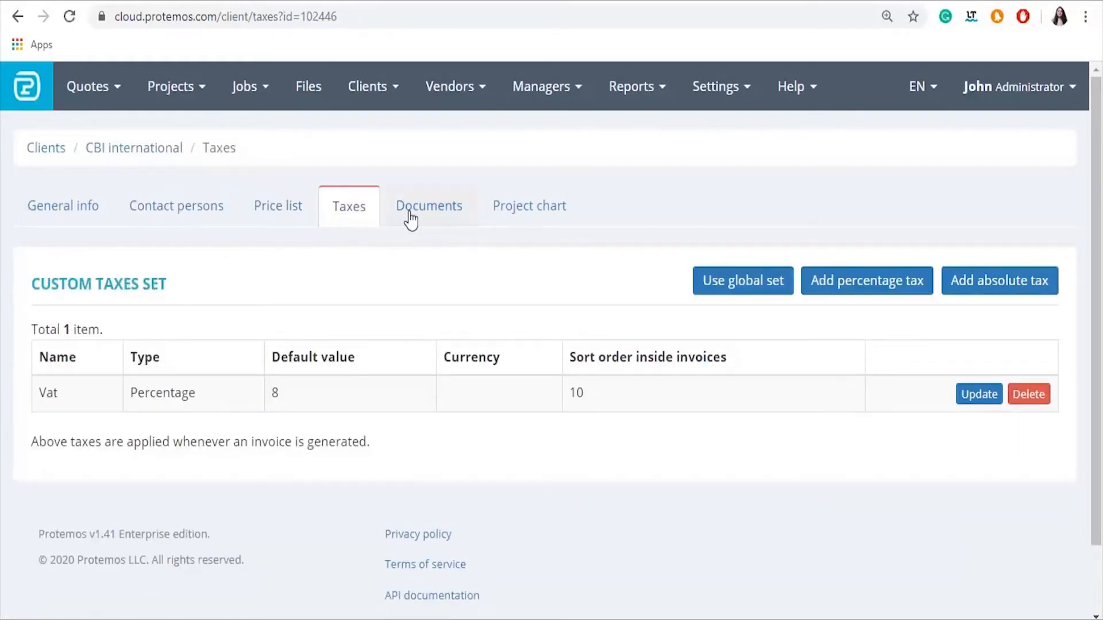
# - Review the uploaded contract and the project chart with two active projects
pyautogui.click(429, 206)
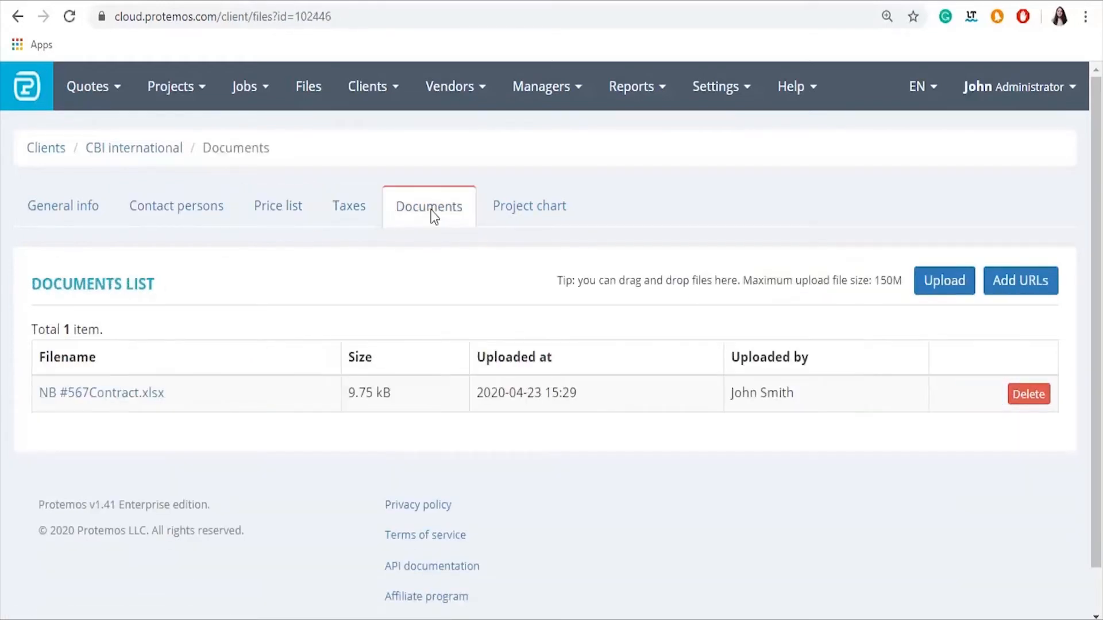
pyautogui.click(529, 207)
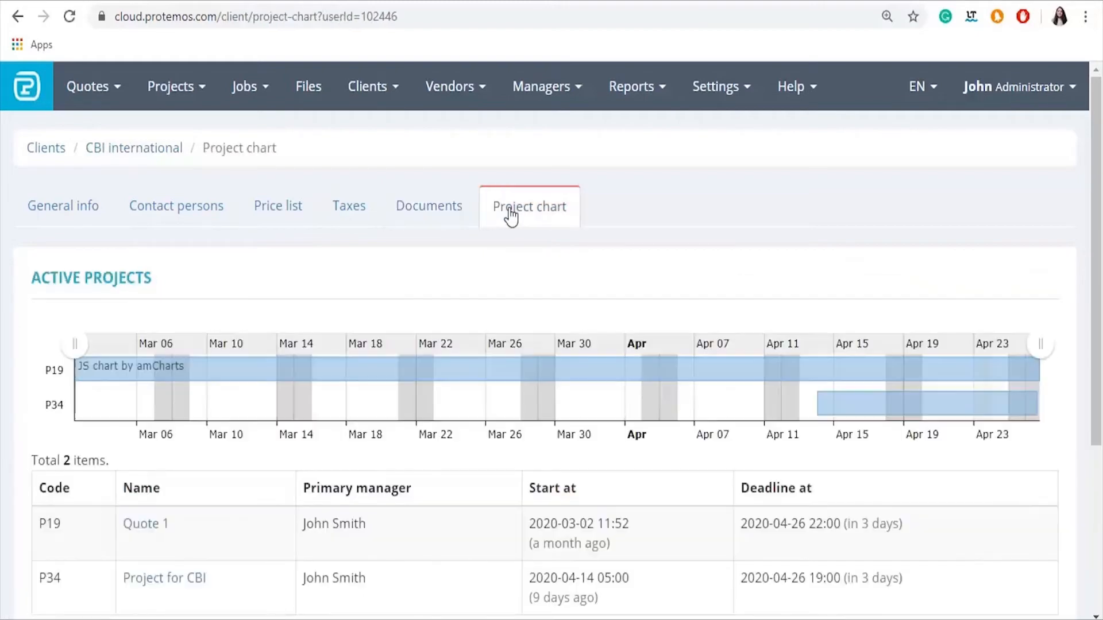
pyautogui.scroll(-3)
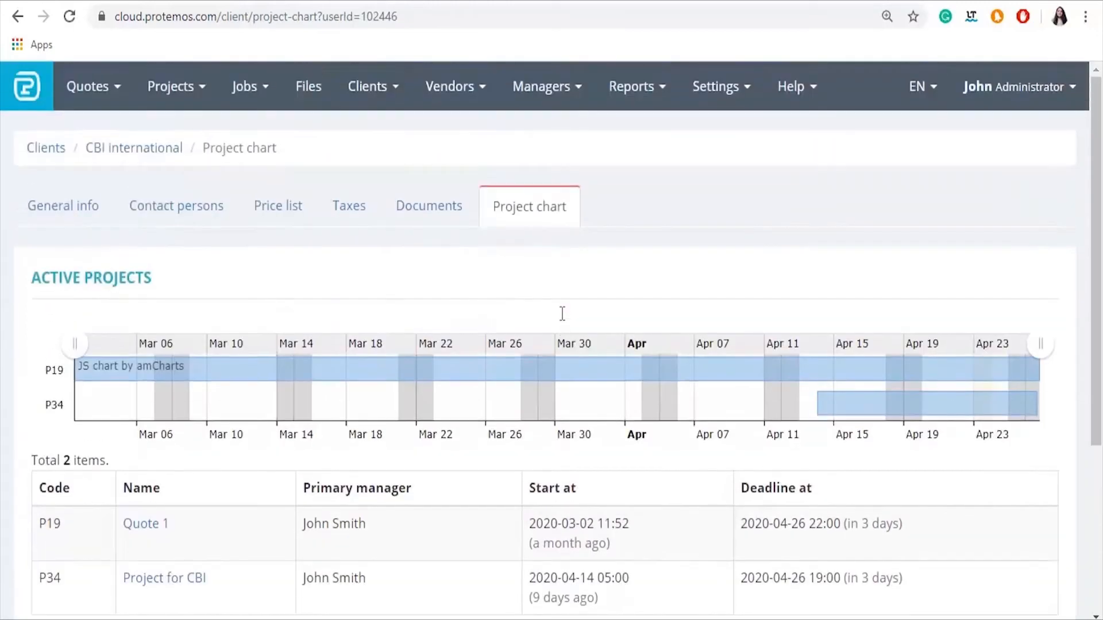
pyautogui.moveTo(559, 318)
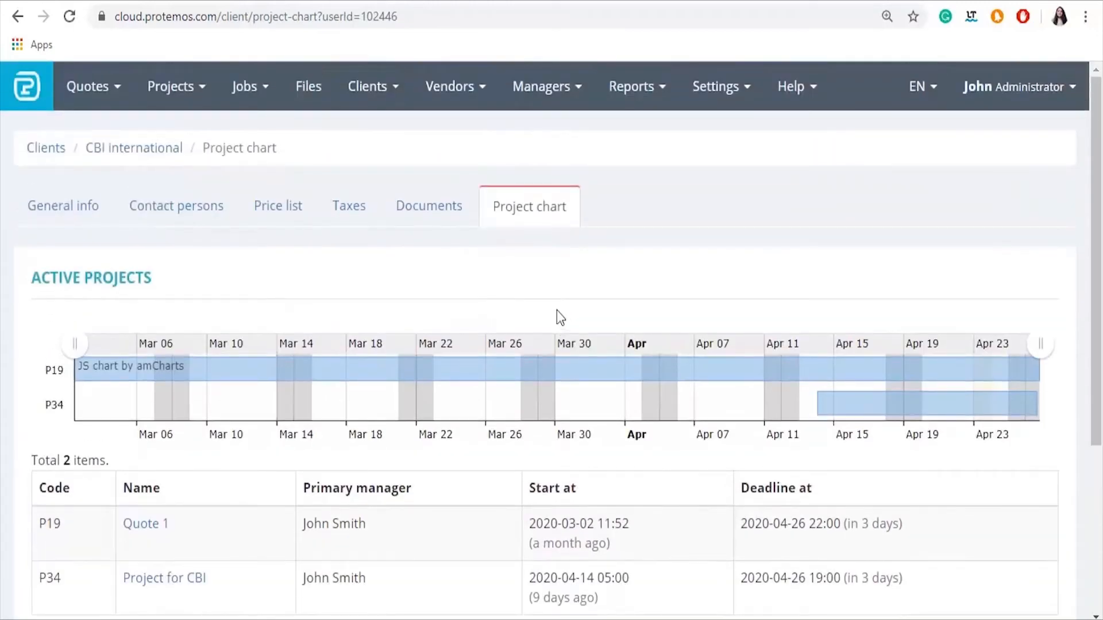
pyautogui.click(367, 86)
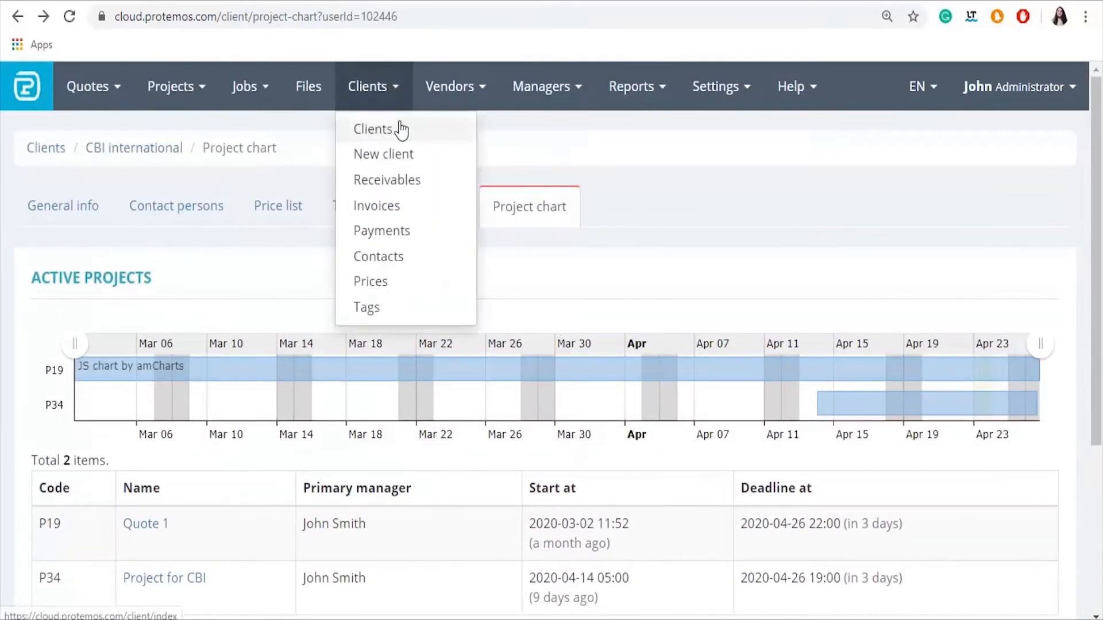
# - Go to the full clients list and the Import from Excel page
pyautogui.click(373, 128)
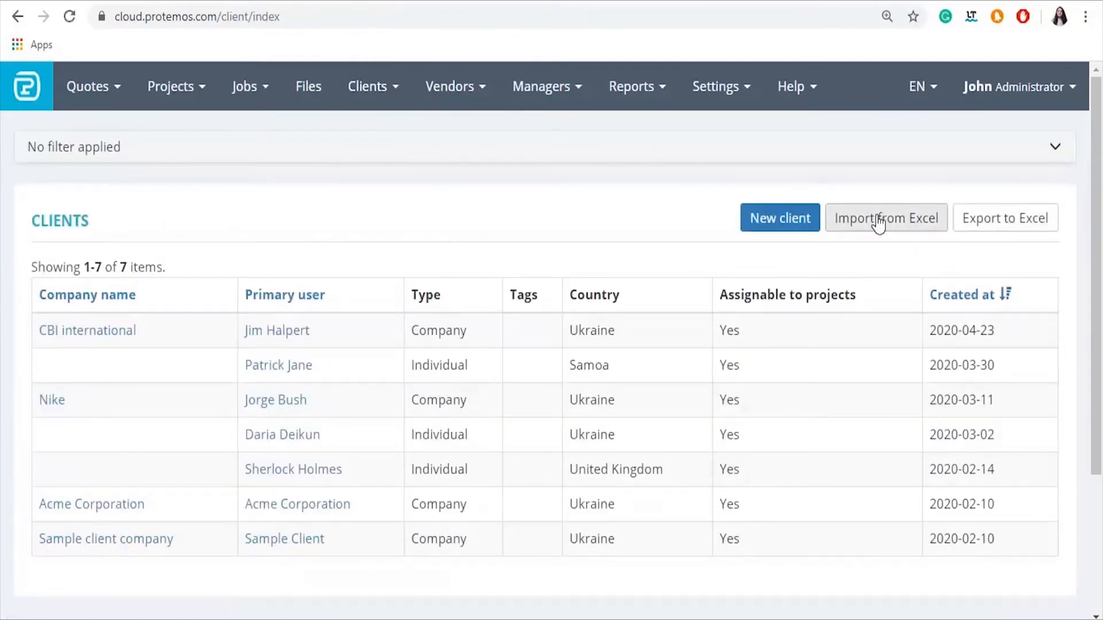
pyautogui.click(886, 218)
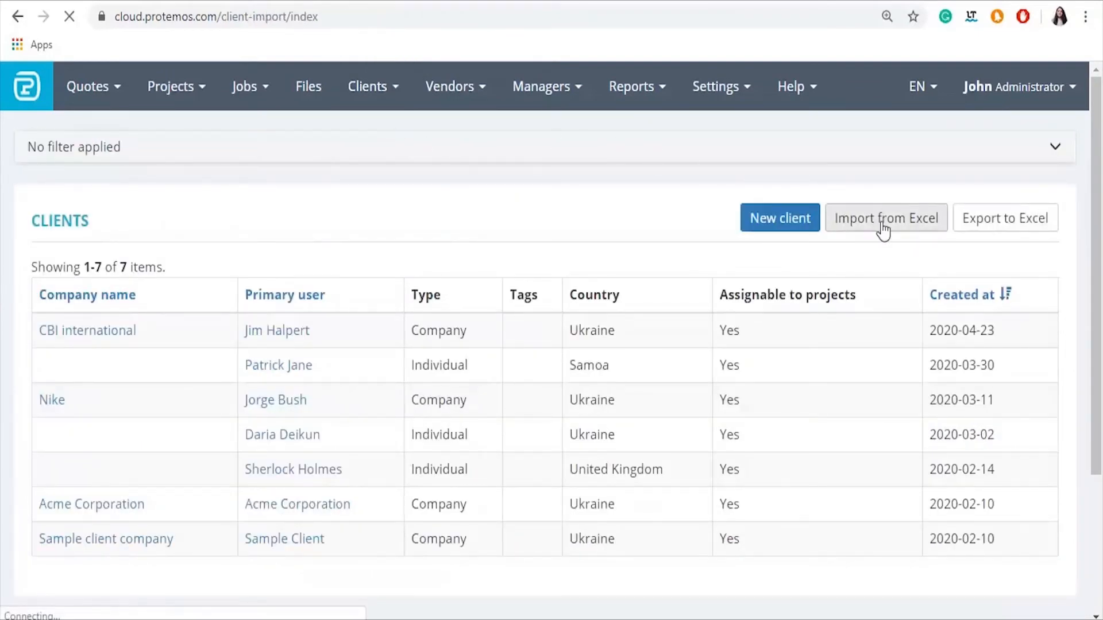
pyautogui.click(887, 219)
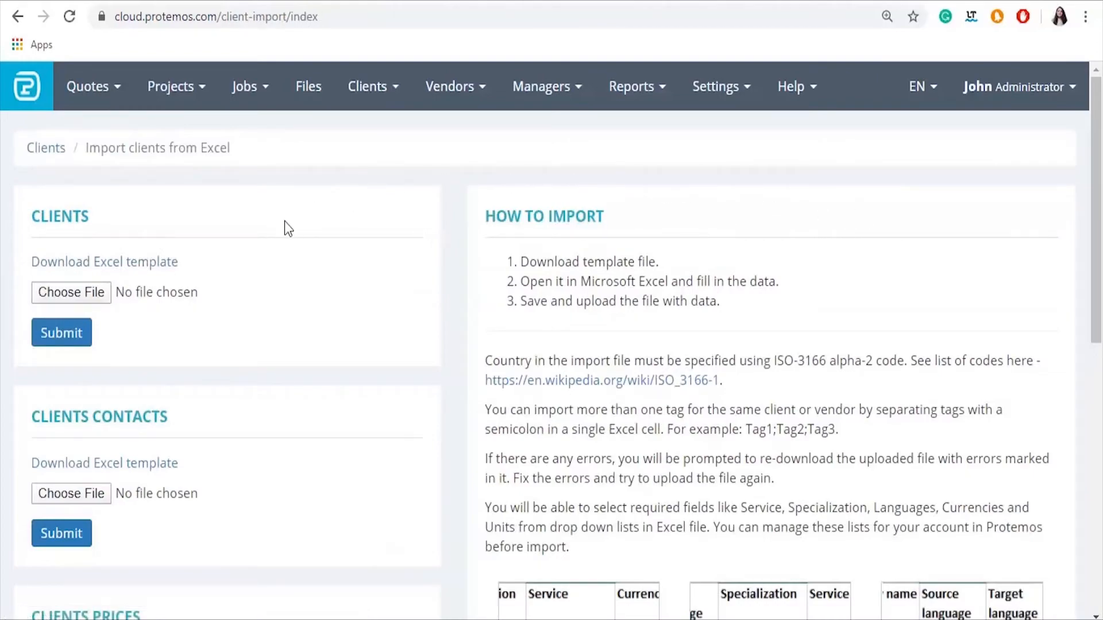
# - Download the Excel template for clients from the import page
pyautogui.scroll(-3)
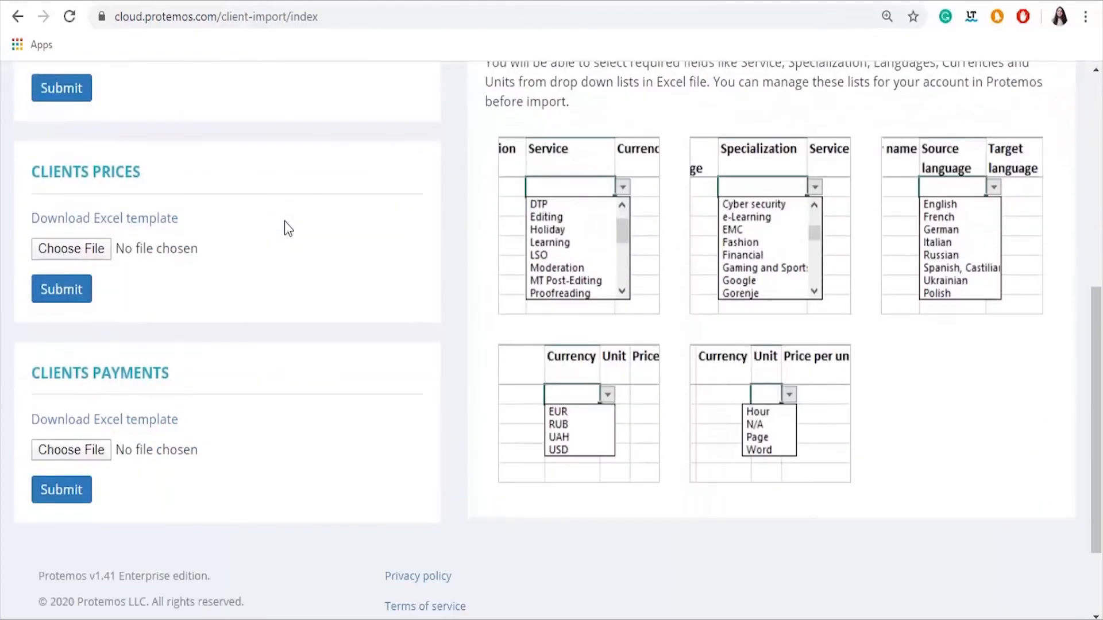
pyautogui.scroll(3)
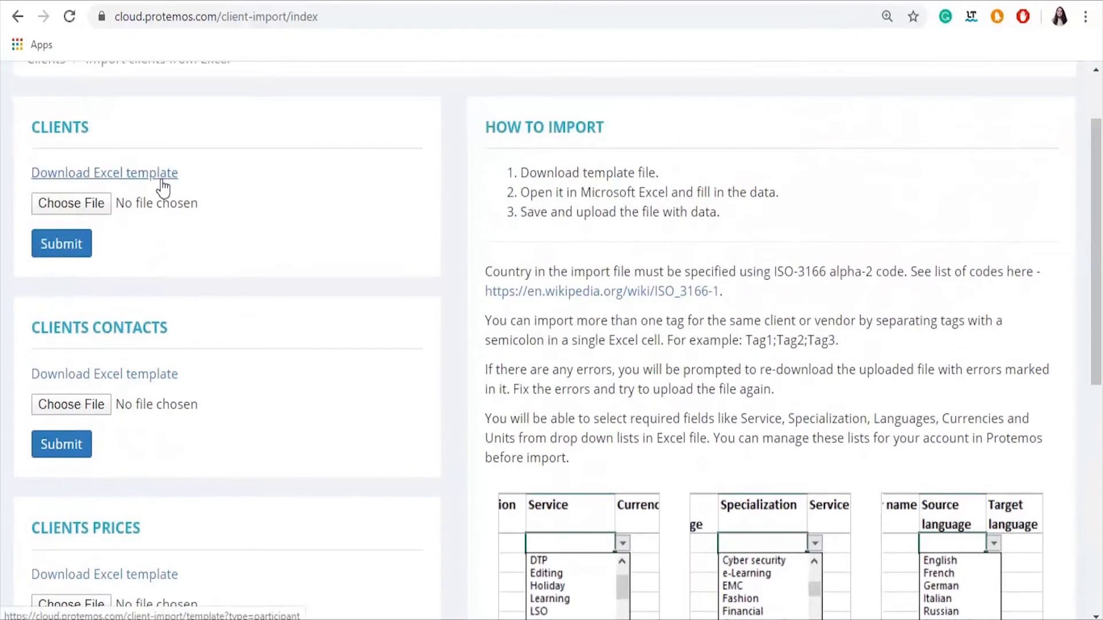
pyautogui.click(104, 172)
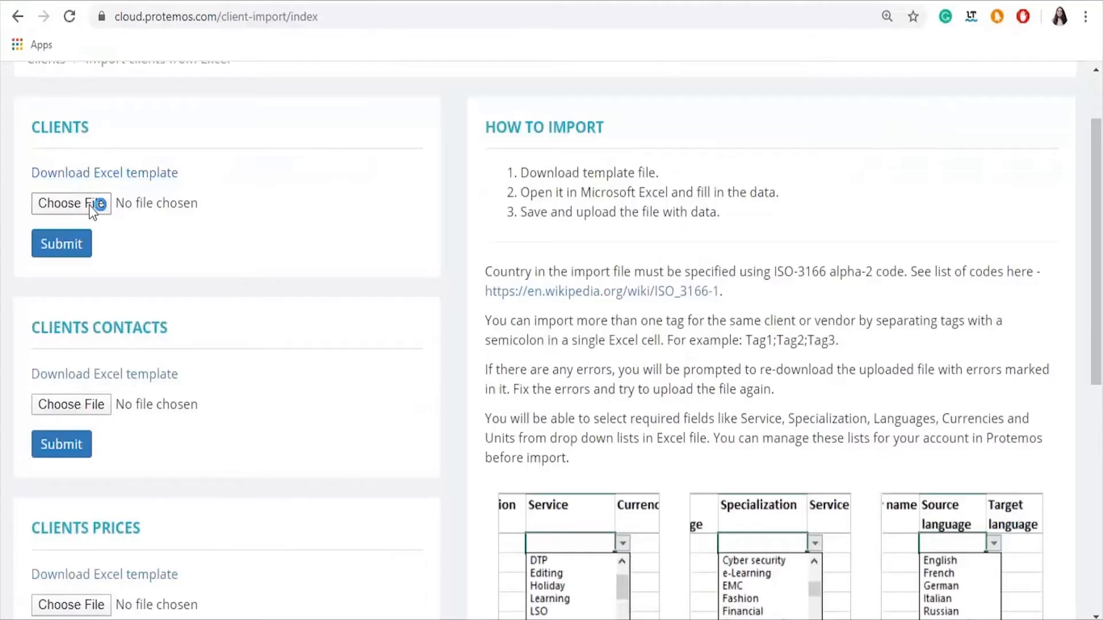
# - Upload Client (1).xlsx and submit so all data is successfully imported
pyautogui.click(71, 203)
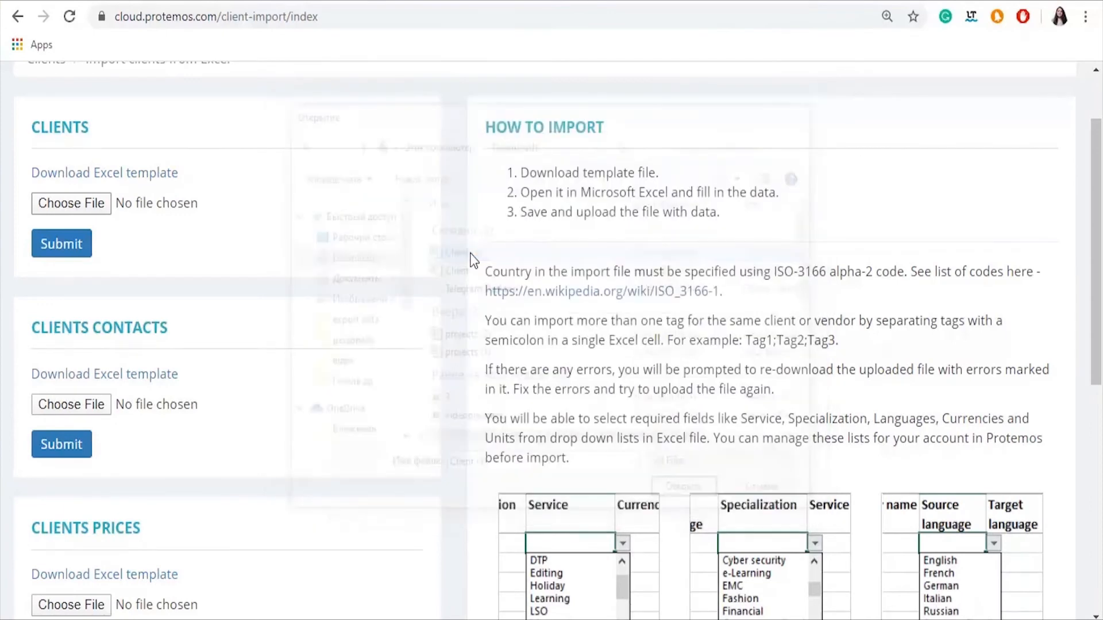
pyautogui.click(71, 203)
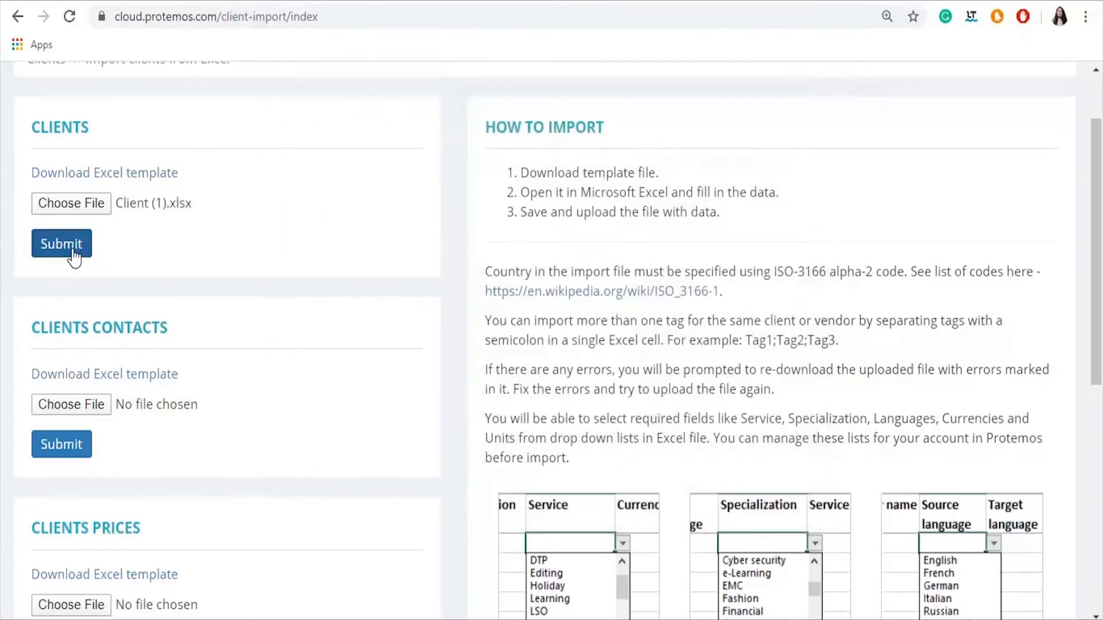
pyautogui.click(61, 244)
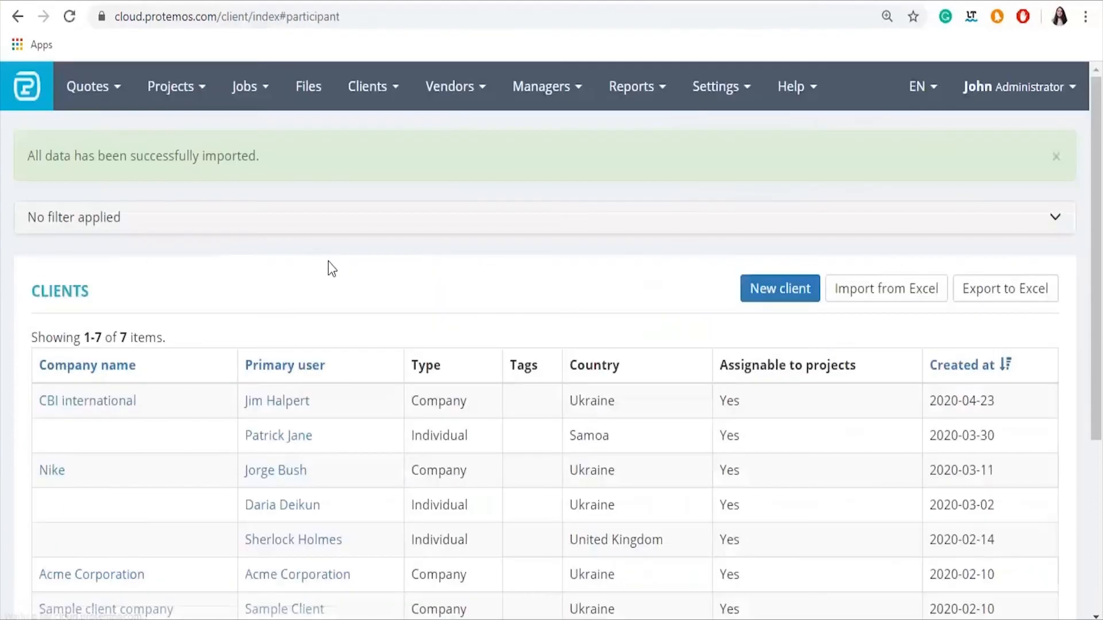